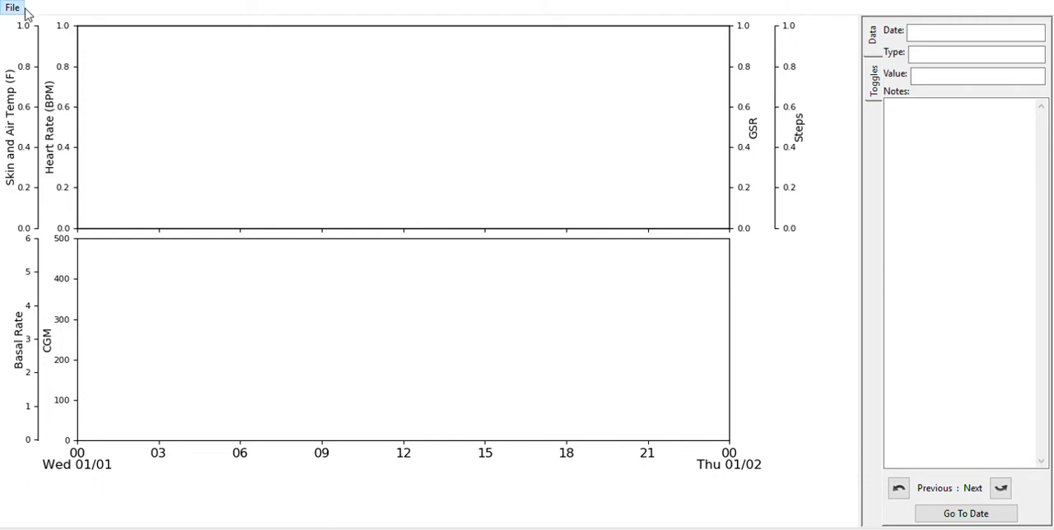
pyautogui.moveTo(198, 155)
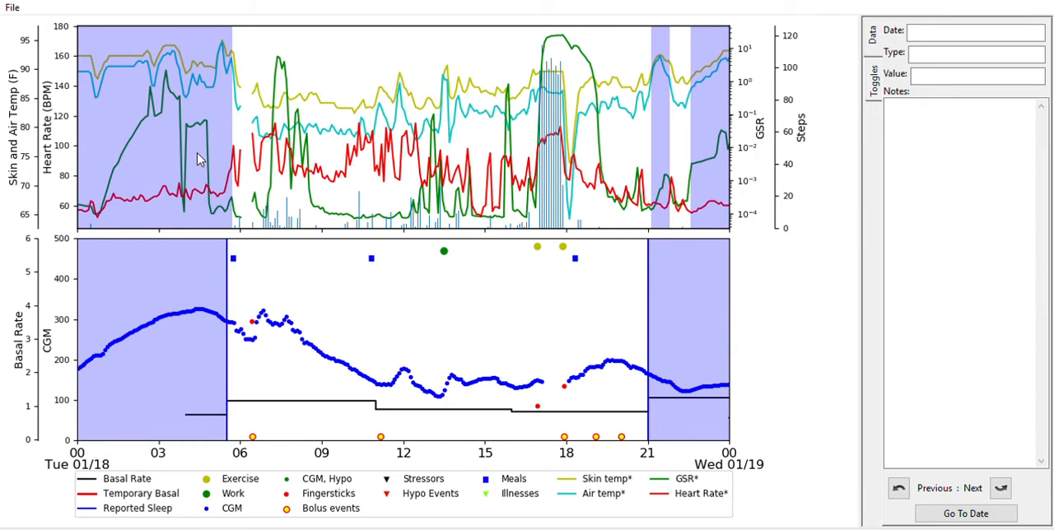
pyautogui.moveTo(173, 239)
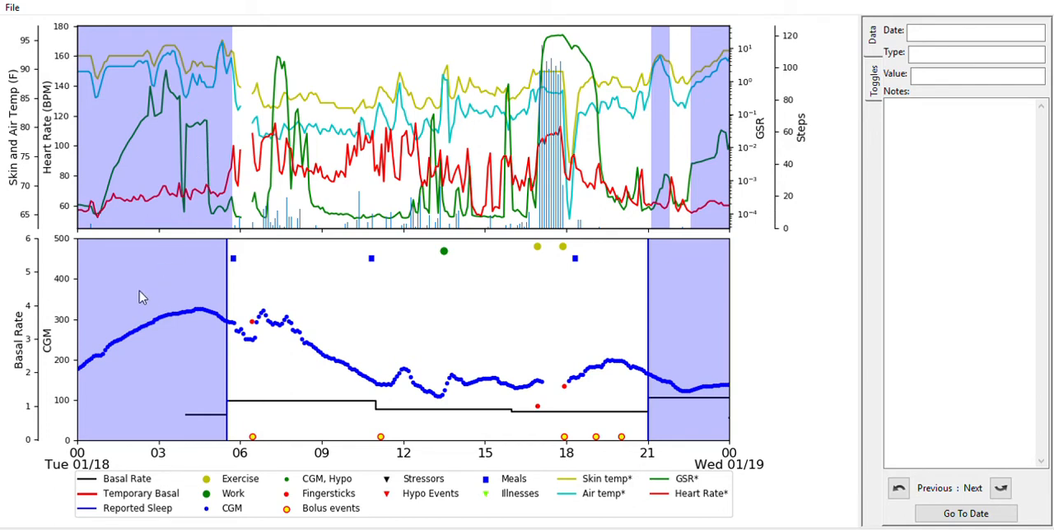
pyautogui.moveTo(275, 366)
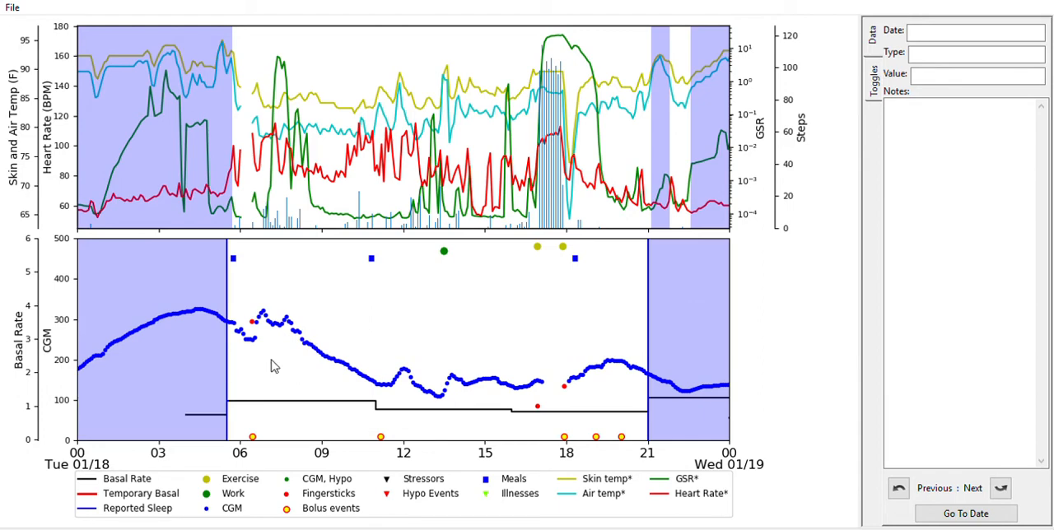
pyautogui.moveTo(736, 322)
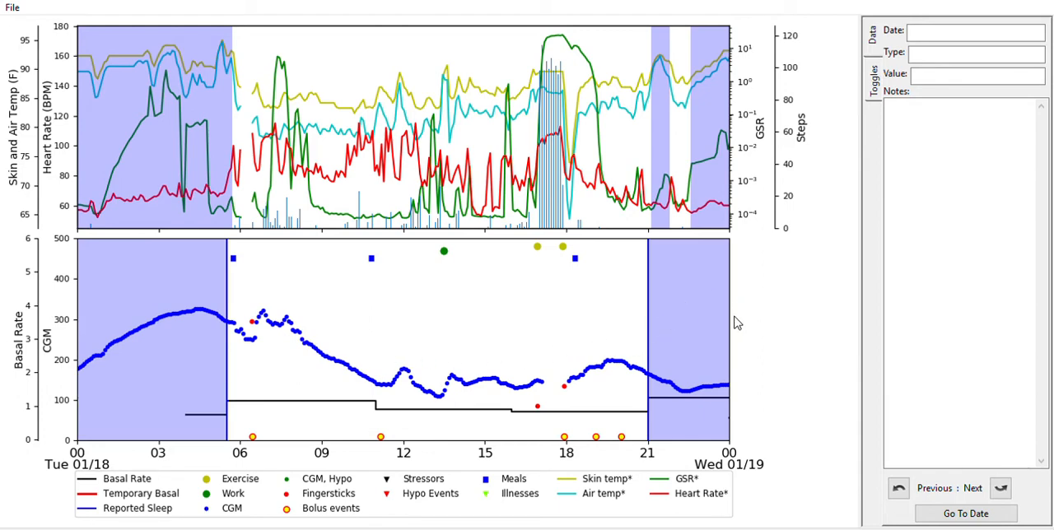
pyautogui.moveTo(346, 329)
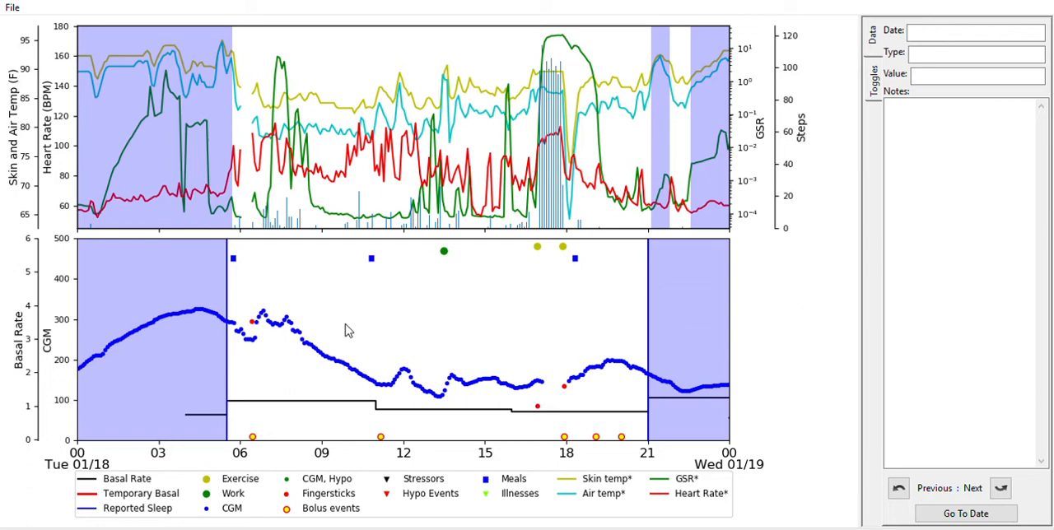
pyautogui.moveTo(665, 265)
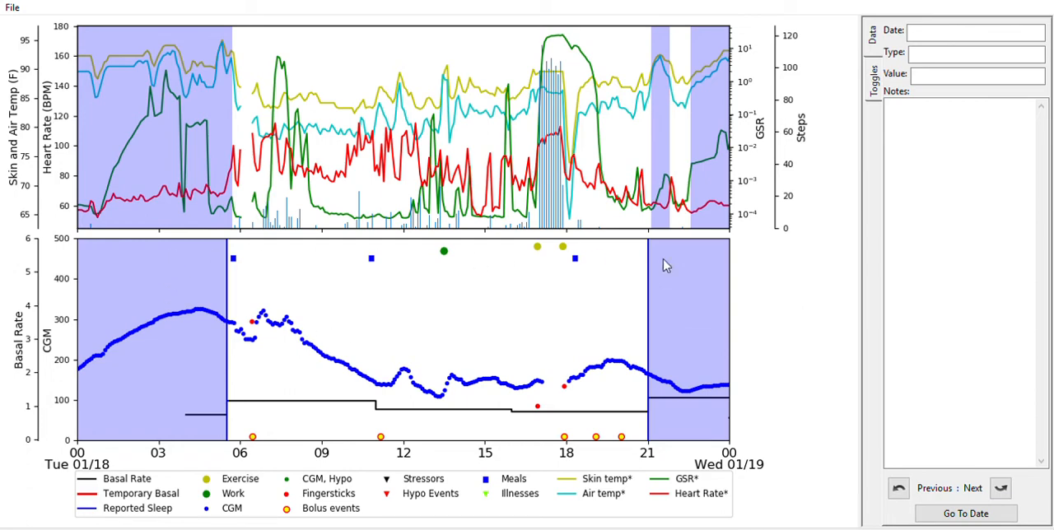
pyautogui.moveTo(688, 264)
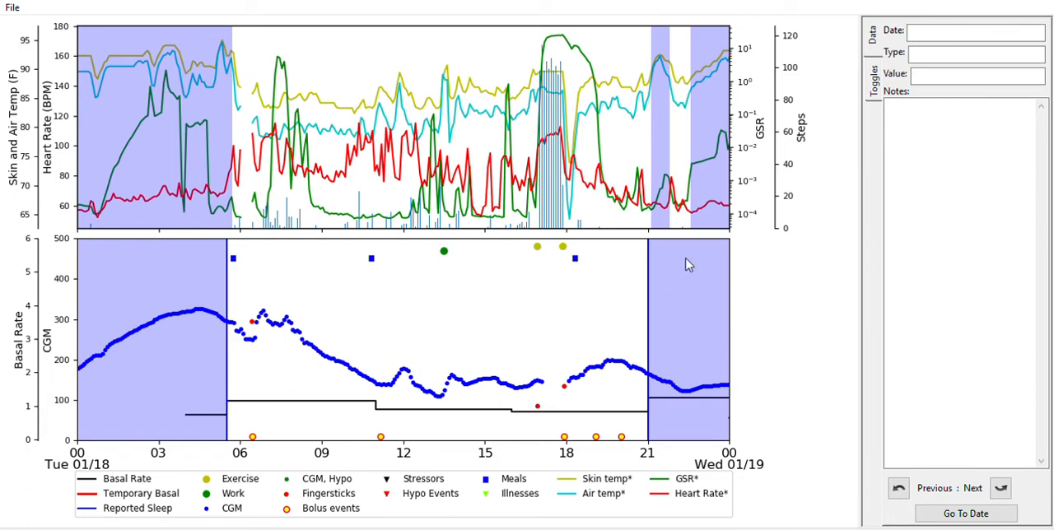
pyautogui.moveTo(291, 311)
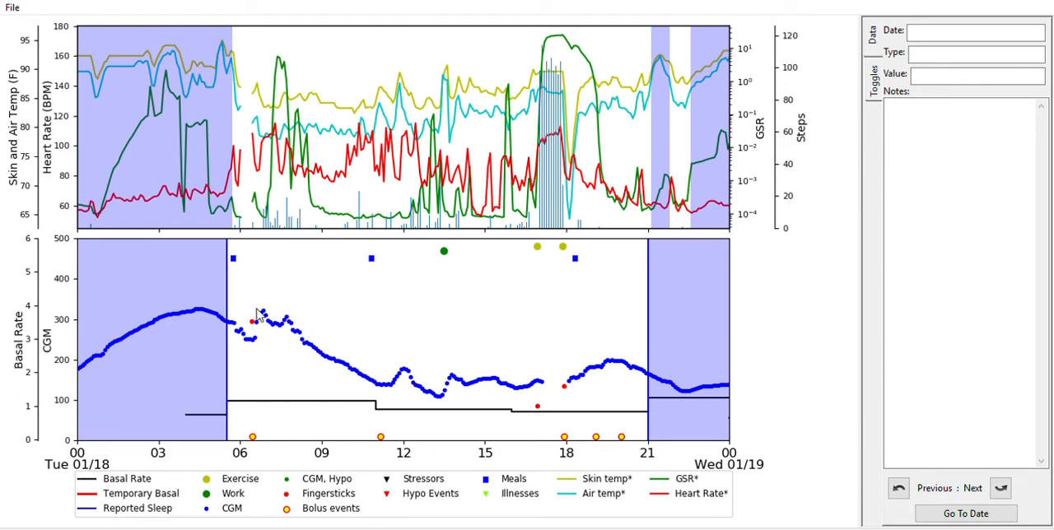
# Inspect the 06:24 CGM reading, 13:25 Work event and 11:09 Bolus event details
pyautogui.click(253, 321)
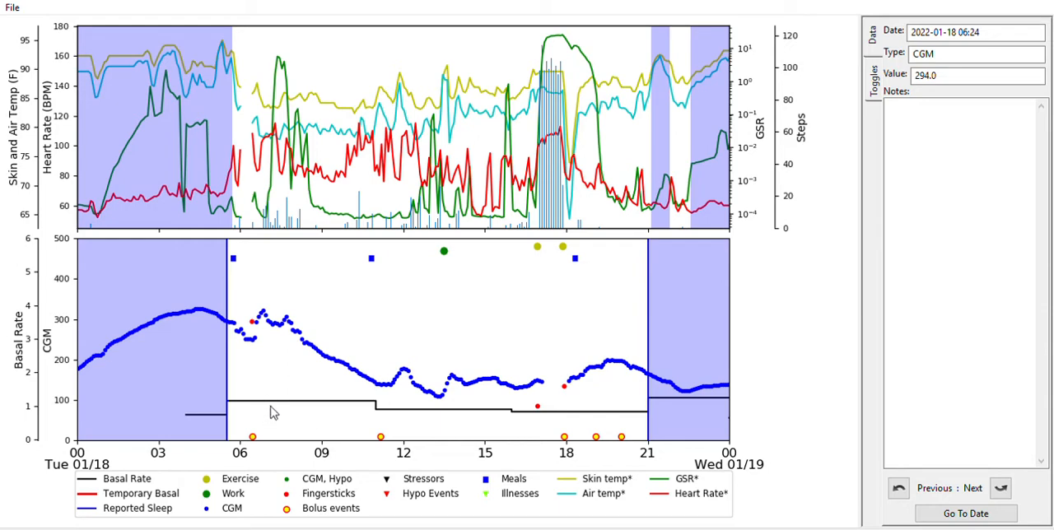
pyautogui.moveTo(426, 327)
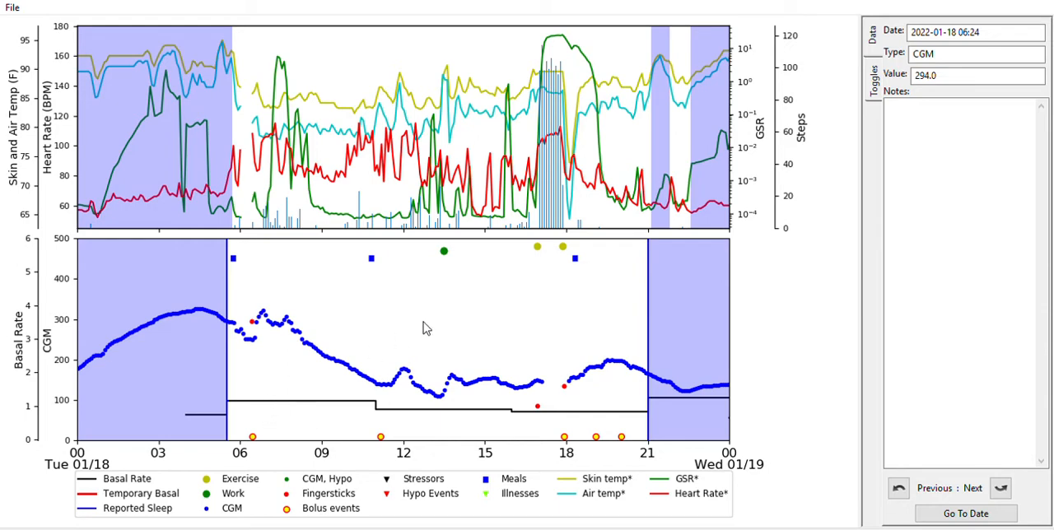
pyautogui.moveTo(537, 240)
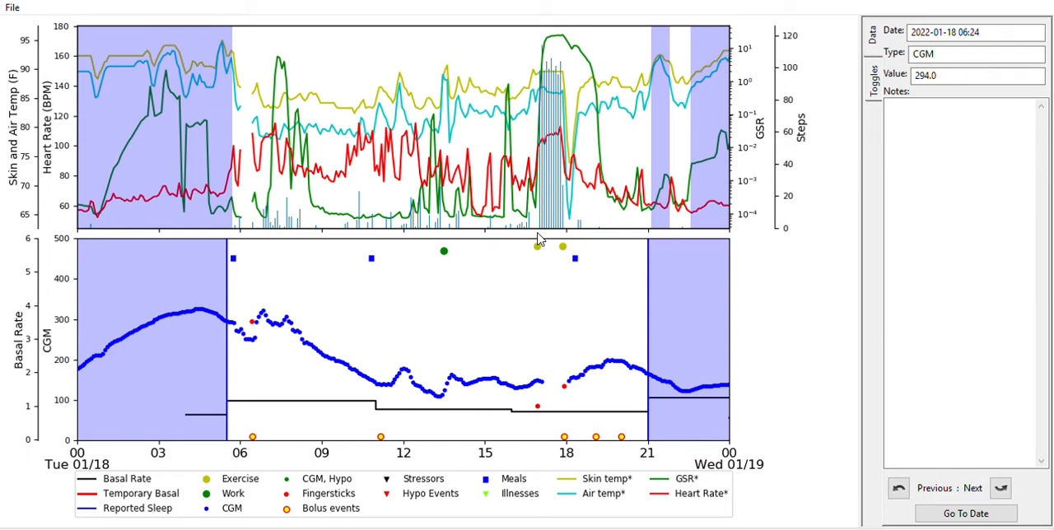
pyautogui.click(443, 251)
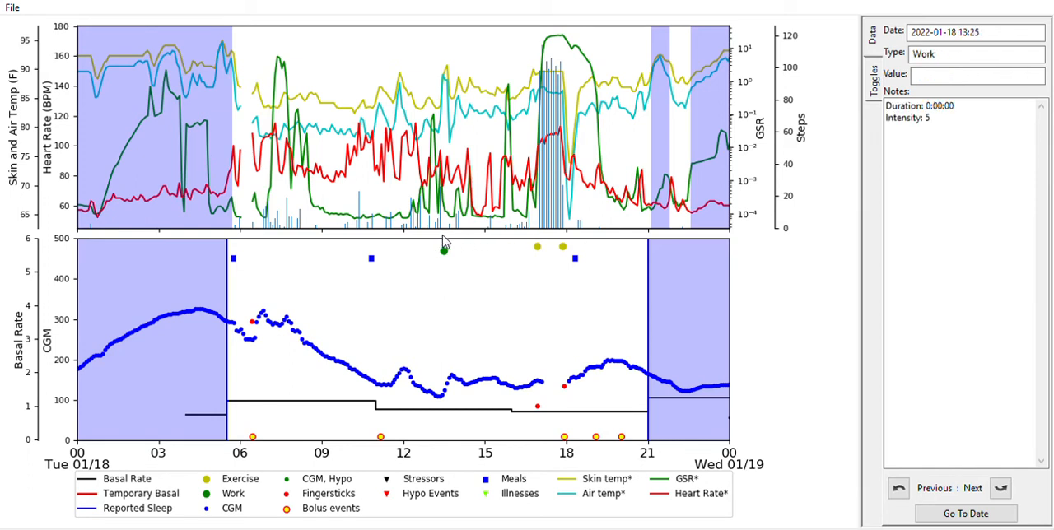
pyautogui.moveTo(525, 311)
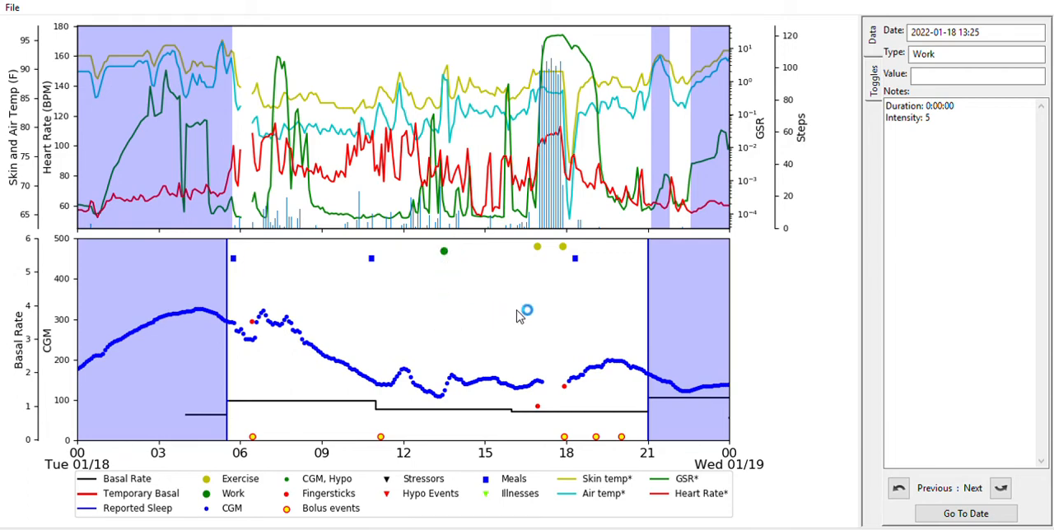
pyautogui.moveTo(387, 427)
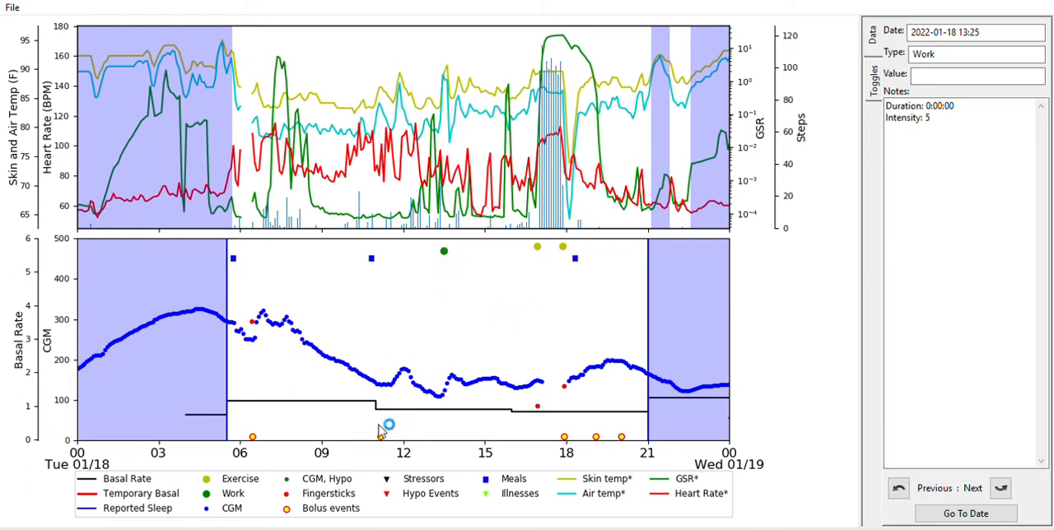
pyautogui.click(387, 426)
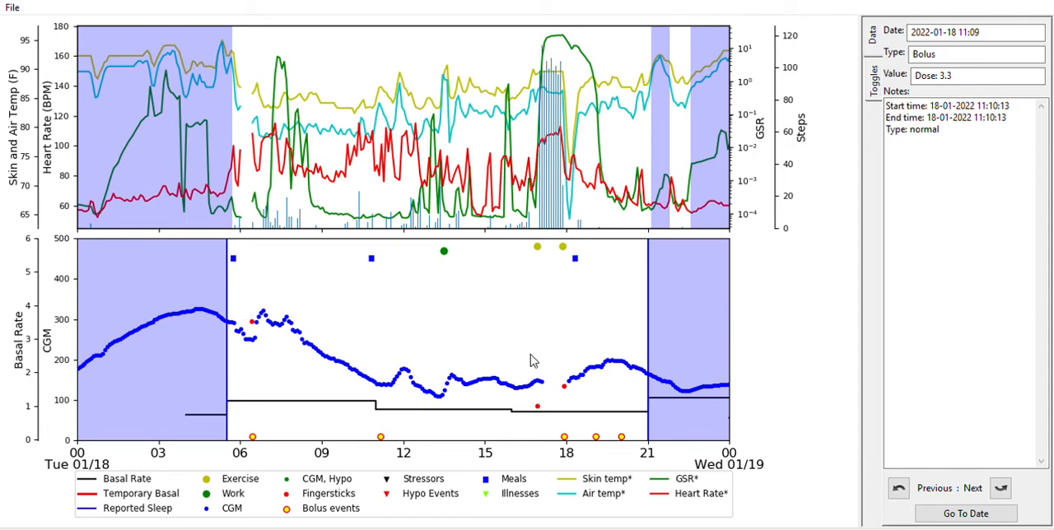
pyautogui.moveTo(598, 241)
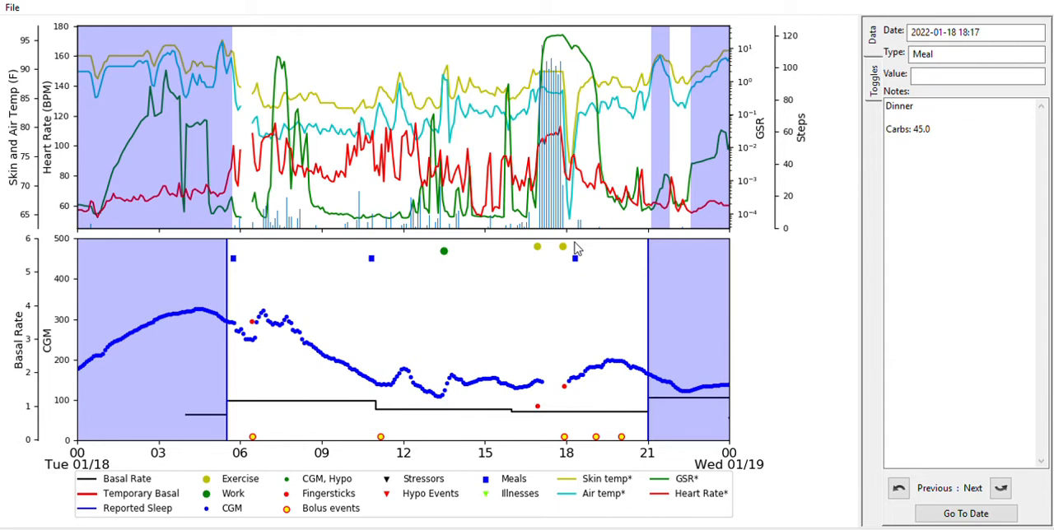
pyautogui.moveTo(502, 122)
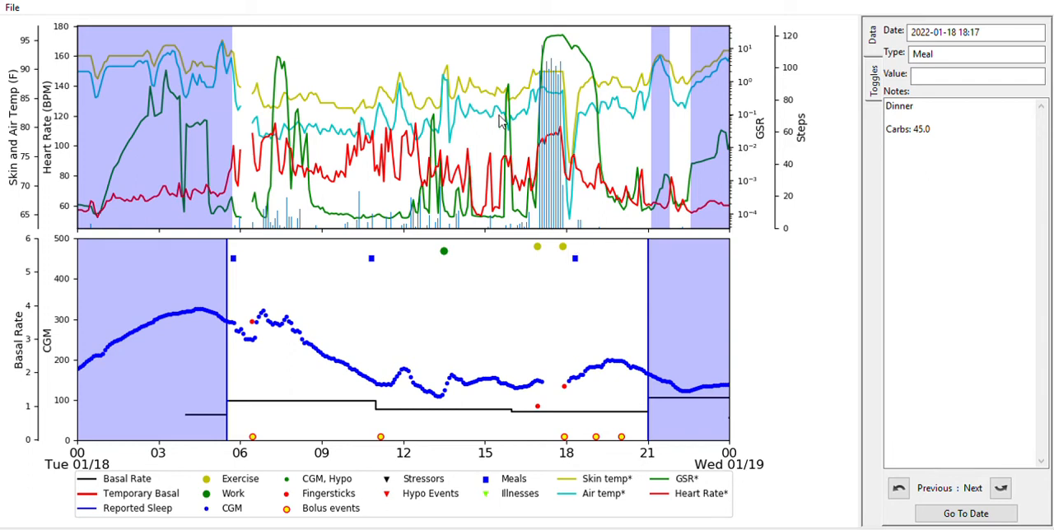
pyautogui.moveTo(408, 126)
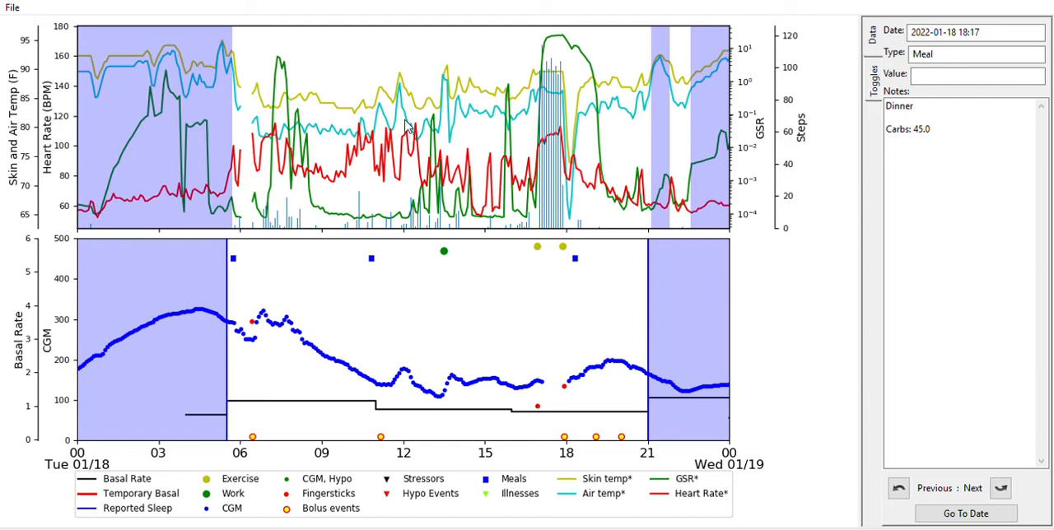
pyautogui.moveTo(428, 188)
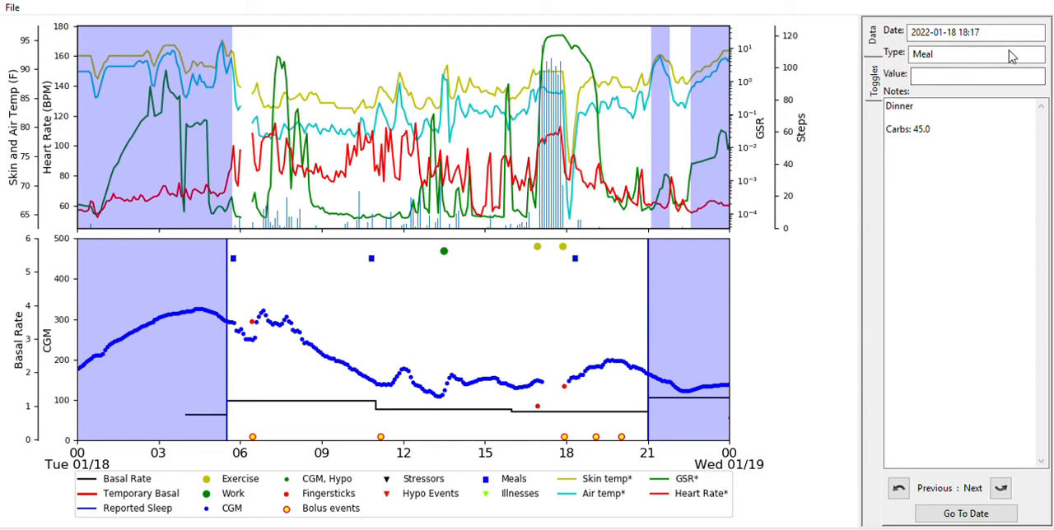
pyautogui.moveTo(498, 115)
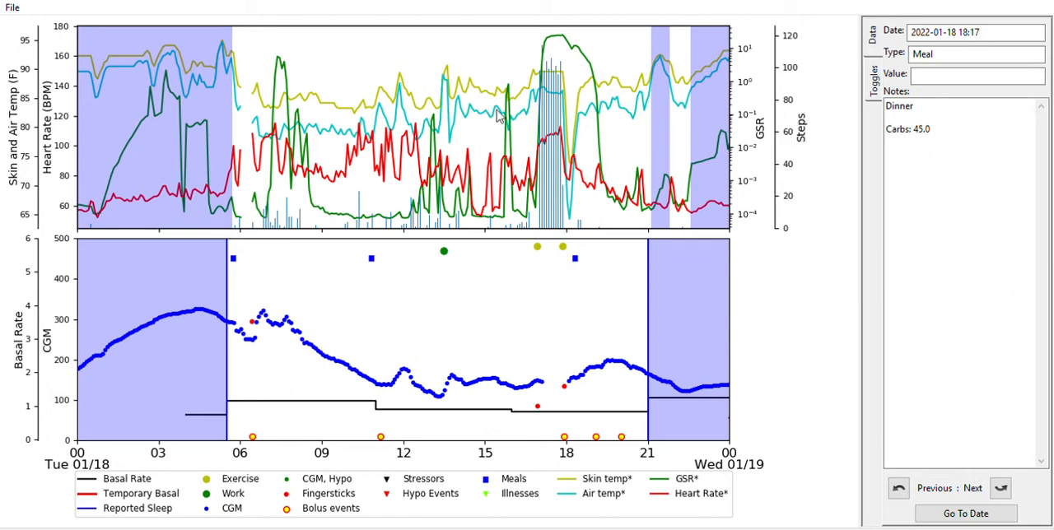
pyautogui.moveTo(464, 76)
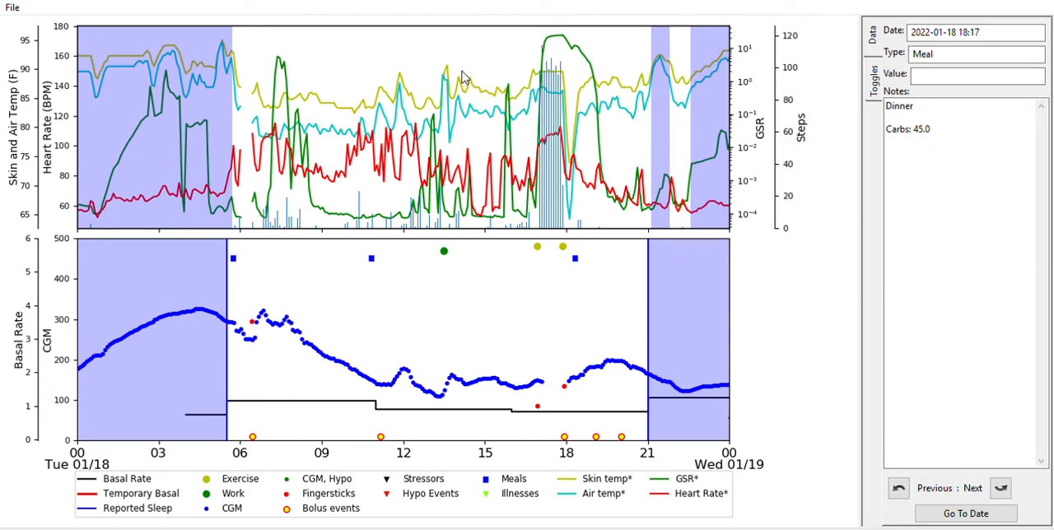
pyautogui.moveTo(463, 98)
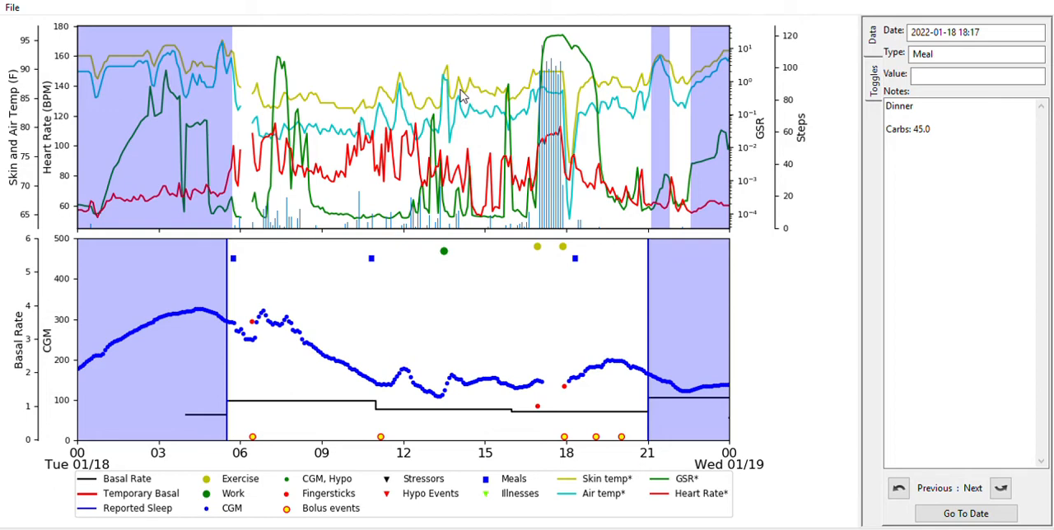
pyautogui.moveTo(559, 130)
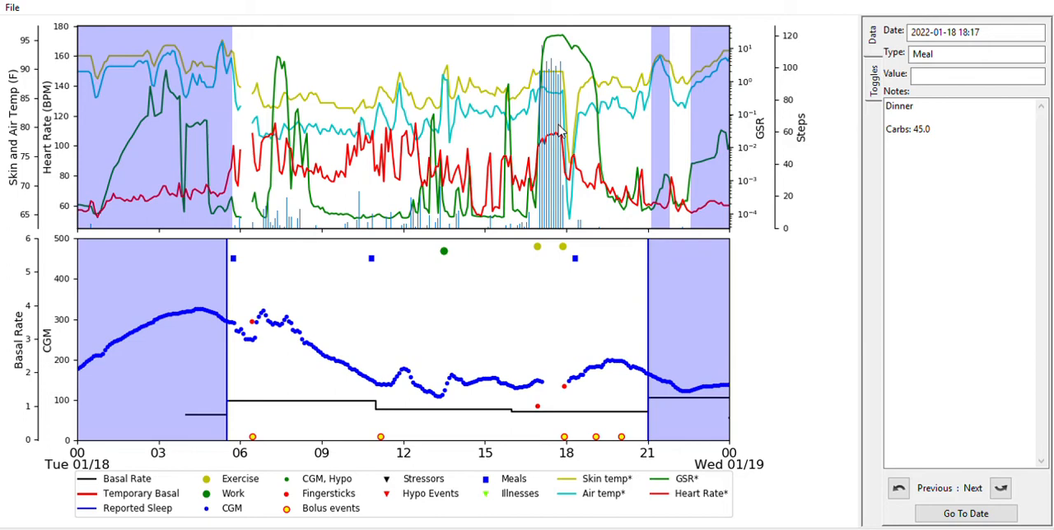
pyautogui.moveTo(520, 205)
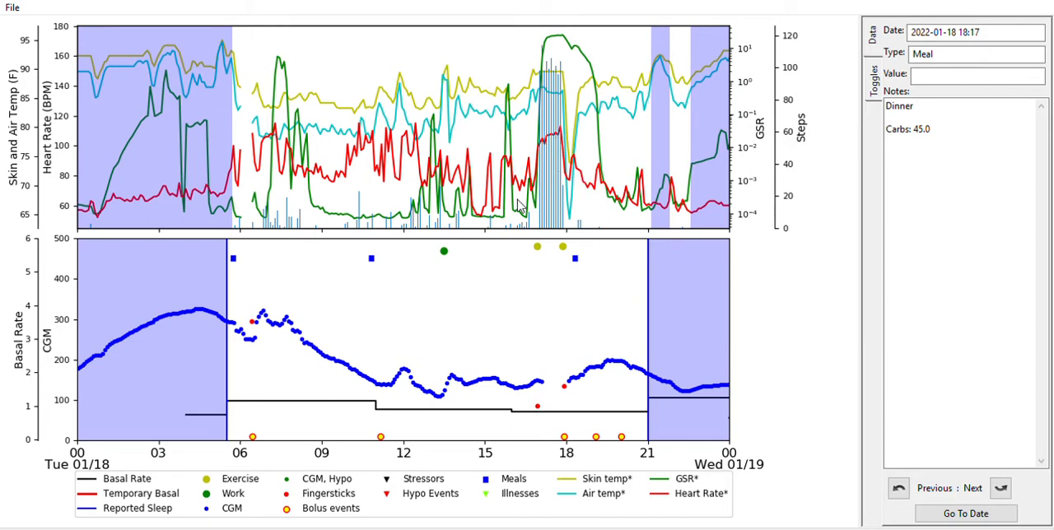
pyautogui.moveTo(541, 205)
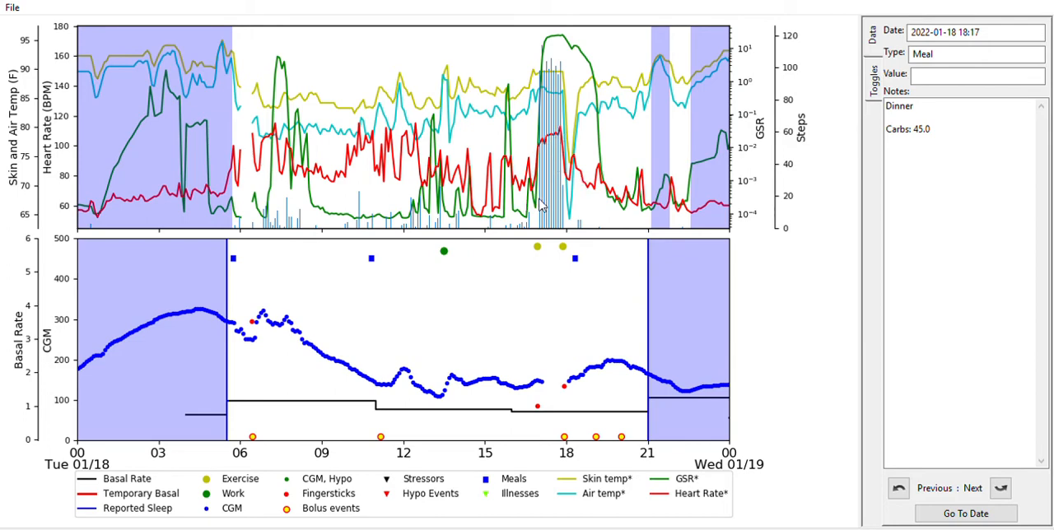
pyautogui.moveTo(550, 319)
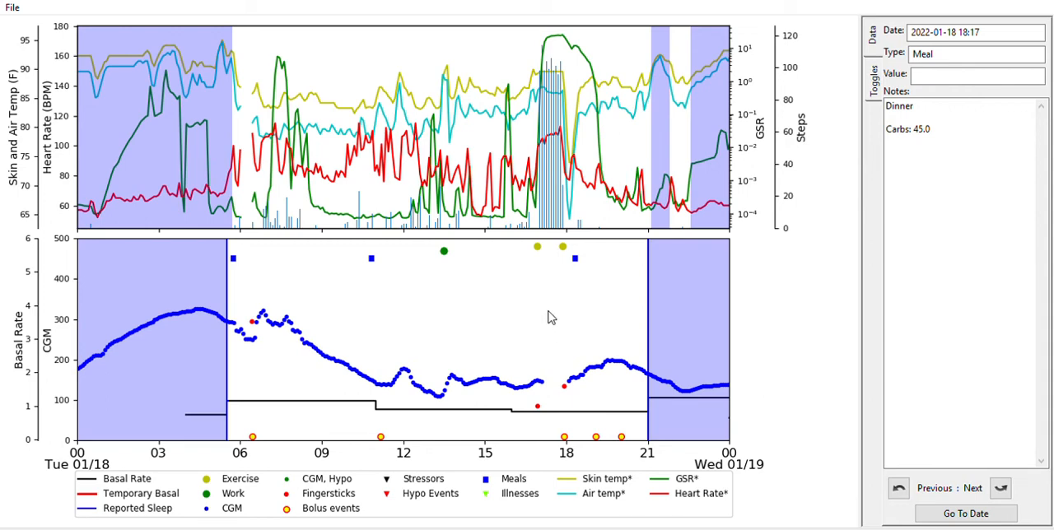
pyautogui.moveTo(574, 258)
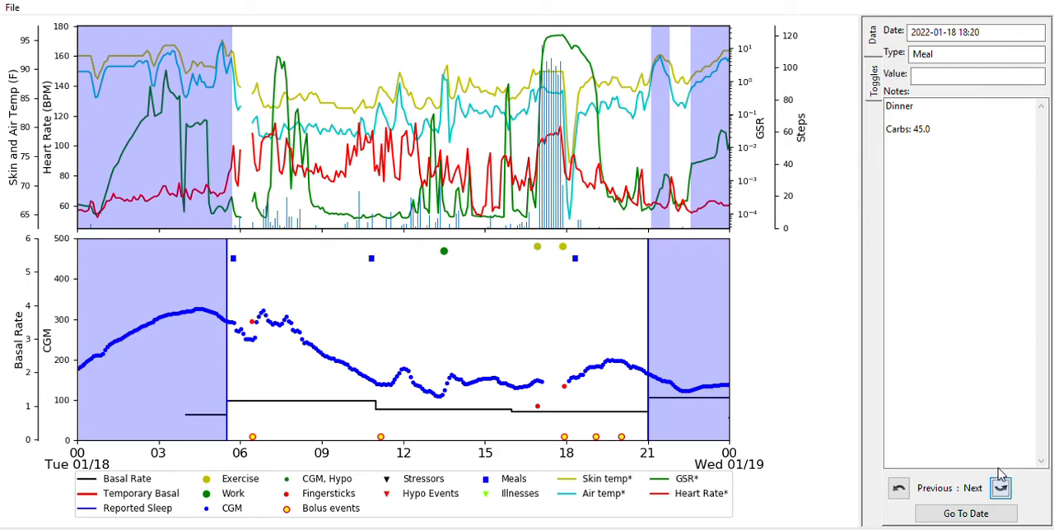
# Advance the plots from Tuesday 01/18 through Wednesday 01/19 to Friday 01/21
pyautogui.click(1001, 487)
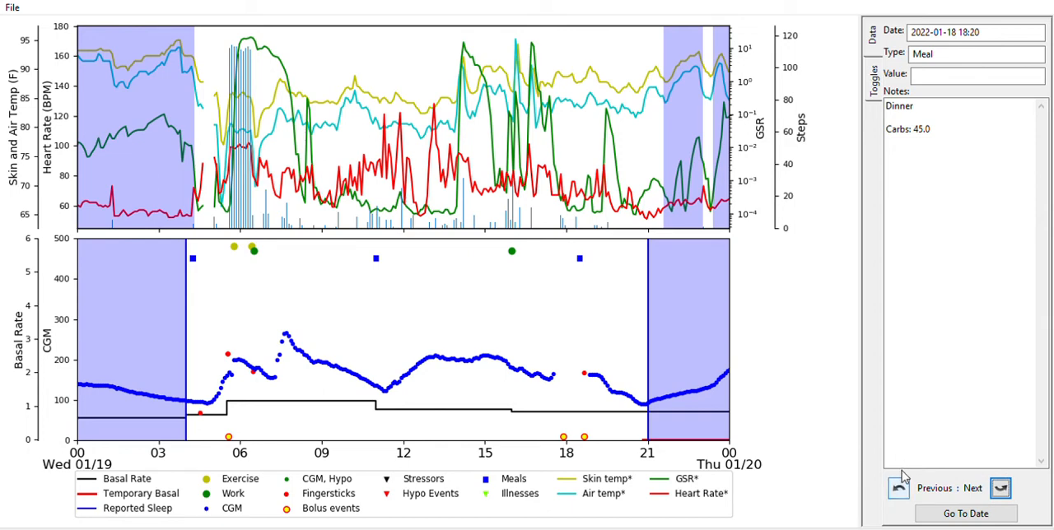
pyautogui.click(898, 488)
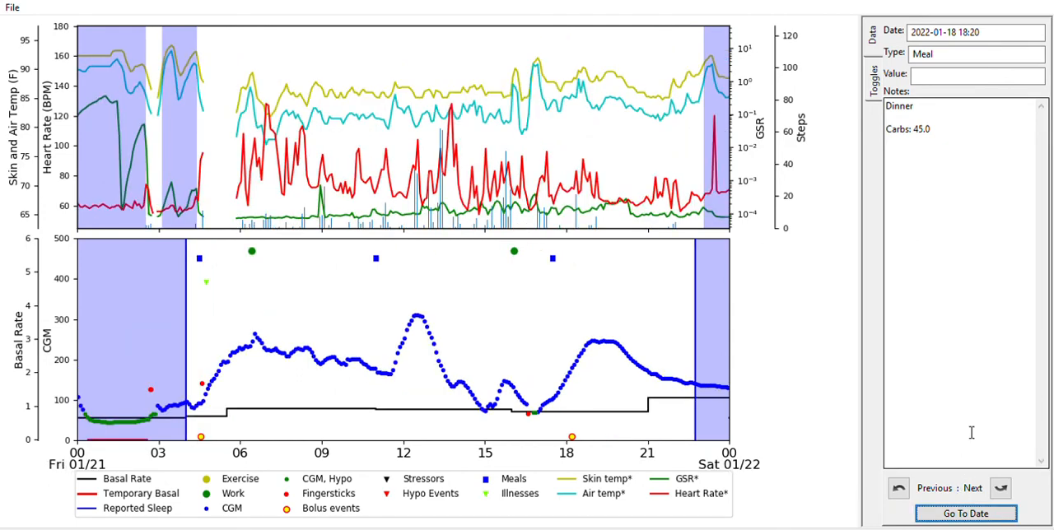
pyautogui.moveTo(931, 262)
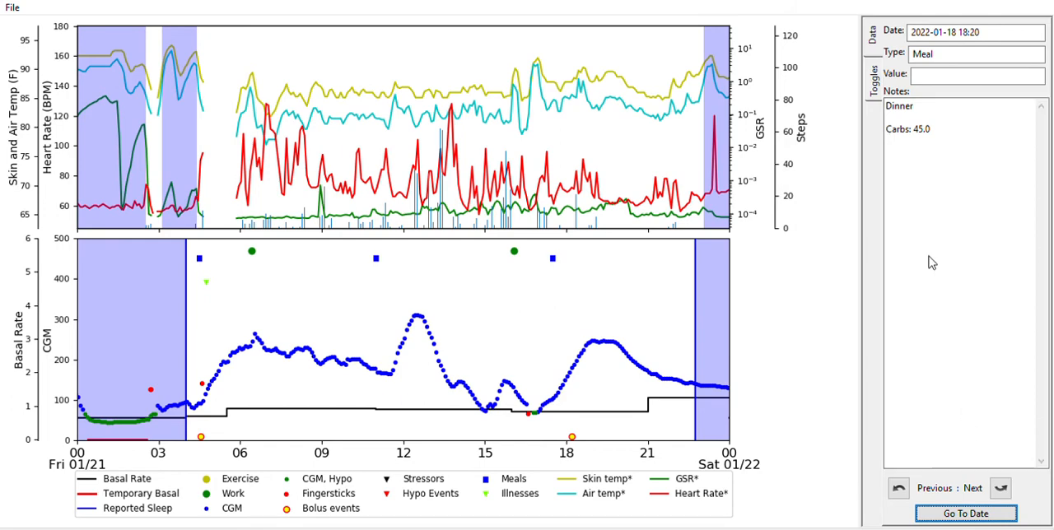
# In the Toggles tab, hide the Skin Conductance (GSR) trace, then show it again
pyautogui.click(872, 65)
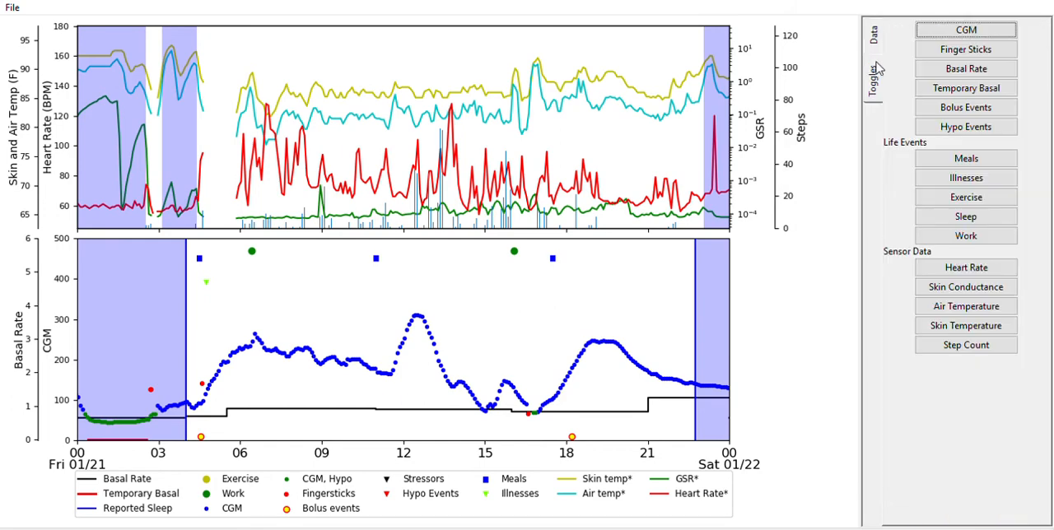
pyautogui.moveTo(1017, 274)
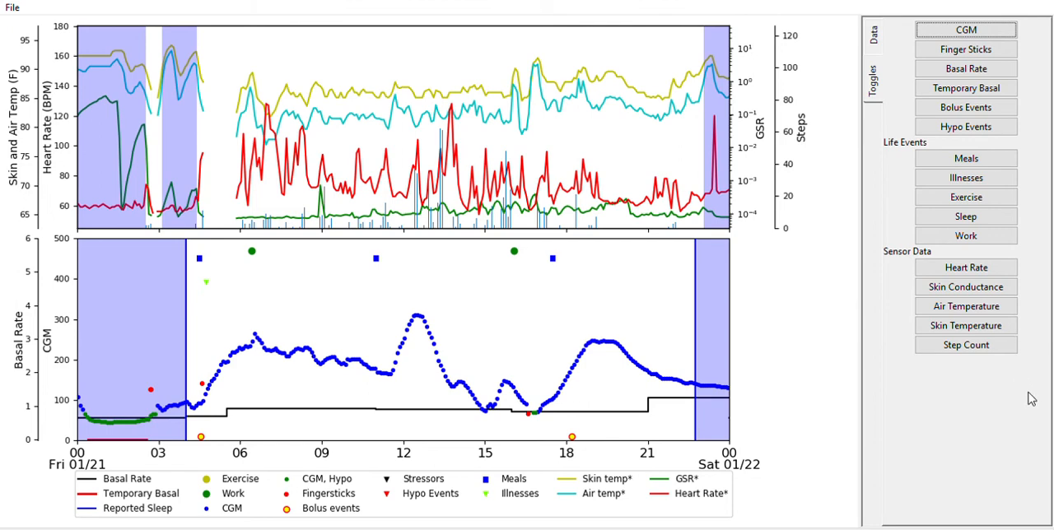
pyautogui.moveTo(993, 261)
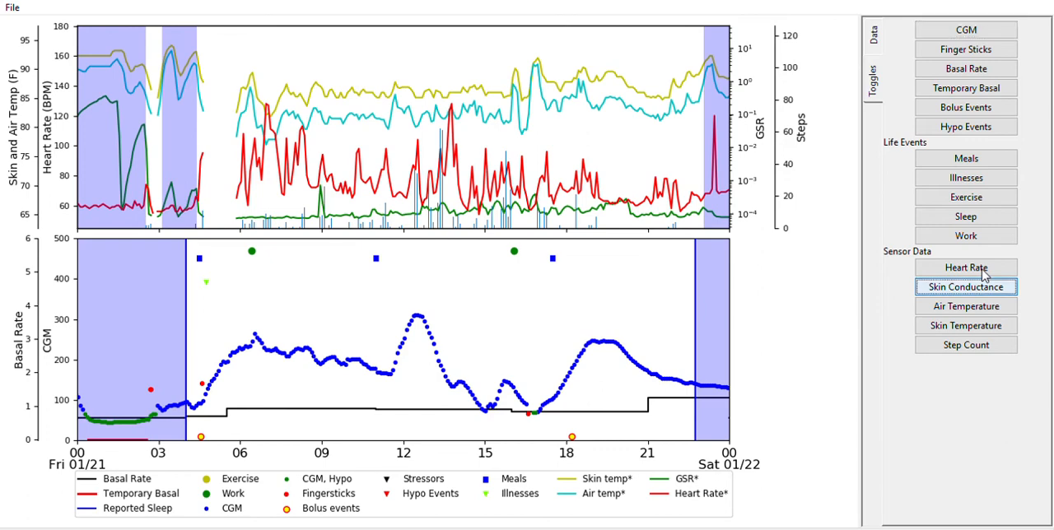
pyautogui.click(964, 287)
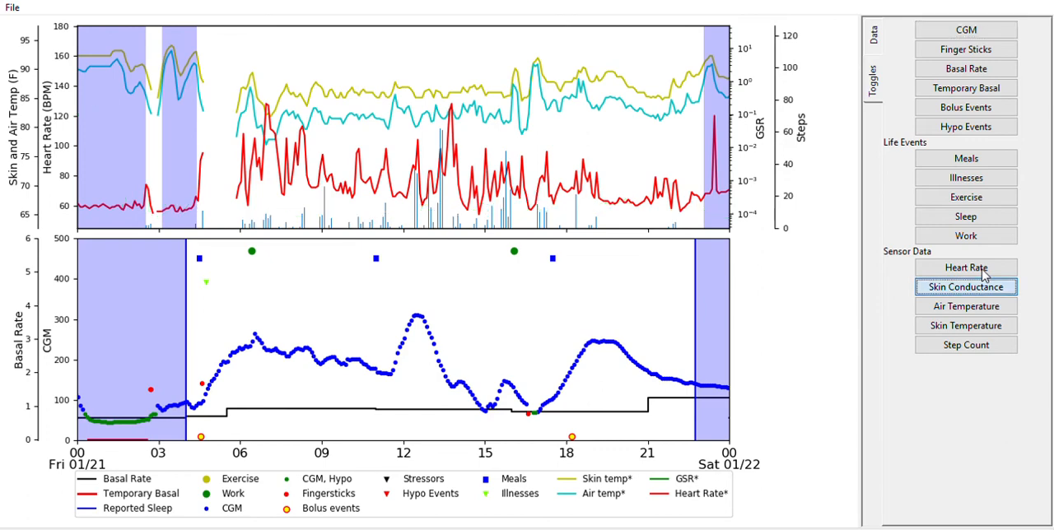
pyautogui.moveTo(607, 199)
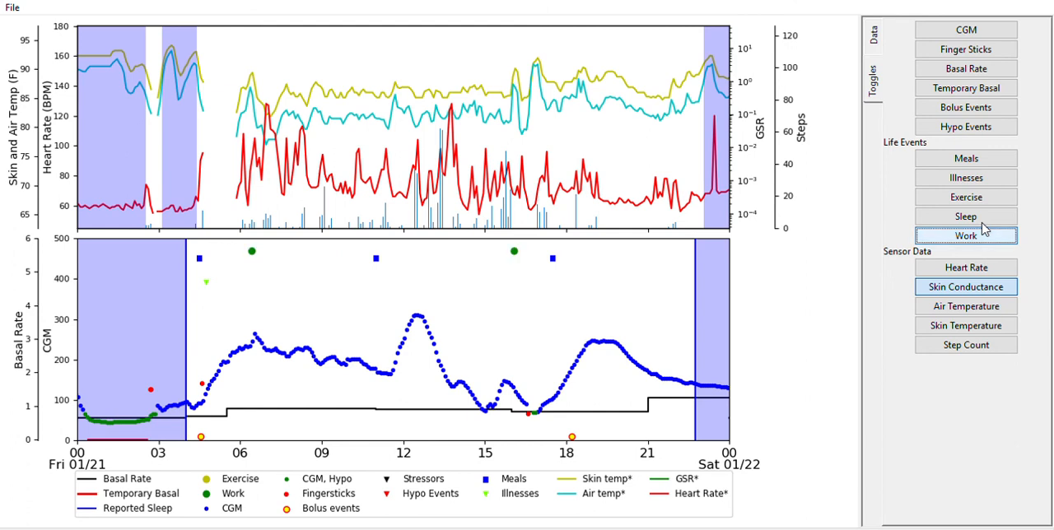
pyautogui.moveTo(966, 267)
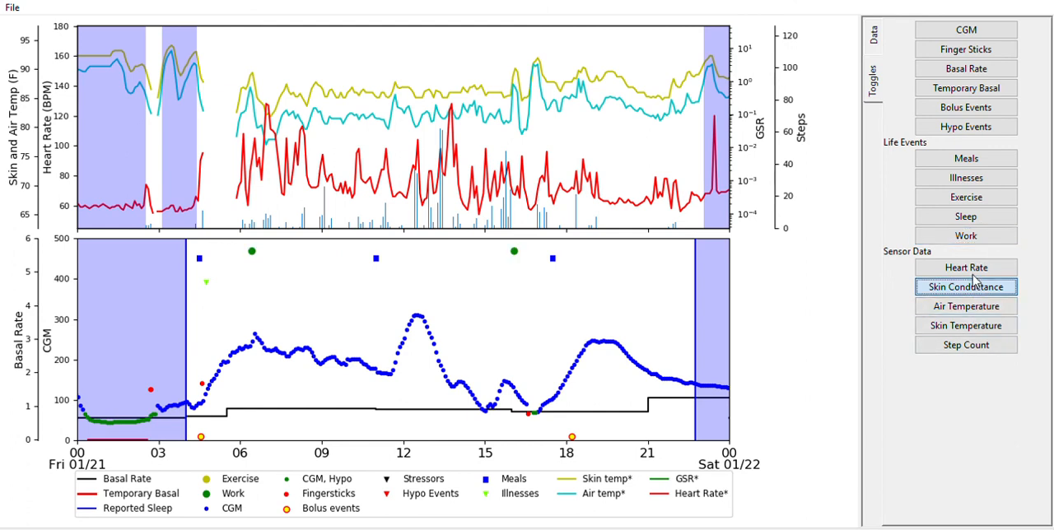
pyautogui.click(964, 286)
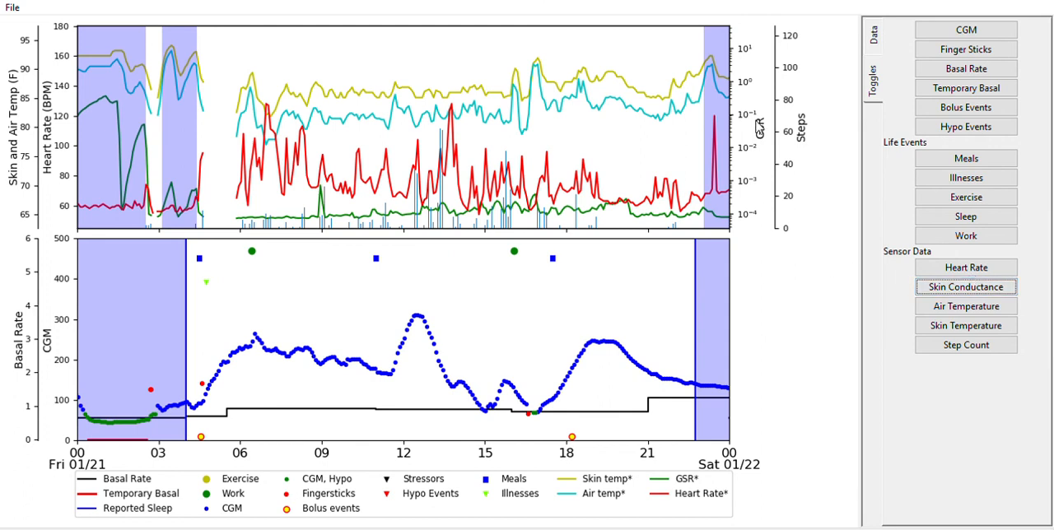
pyautogui.moveTo(82, 27)
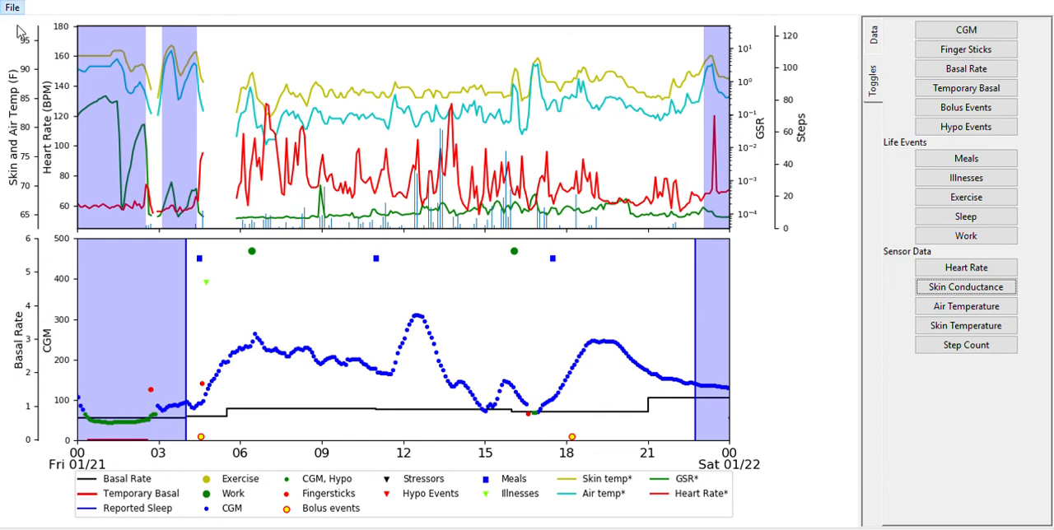
pyautogui.moveTo(37, 38)
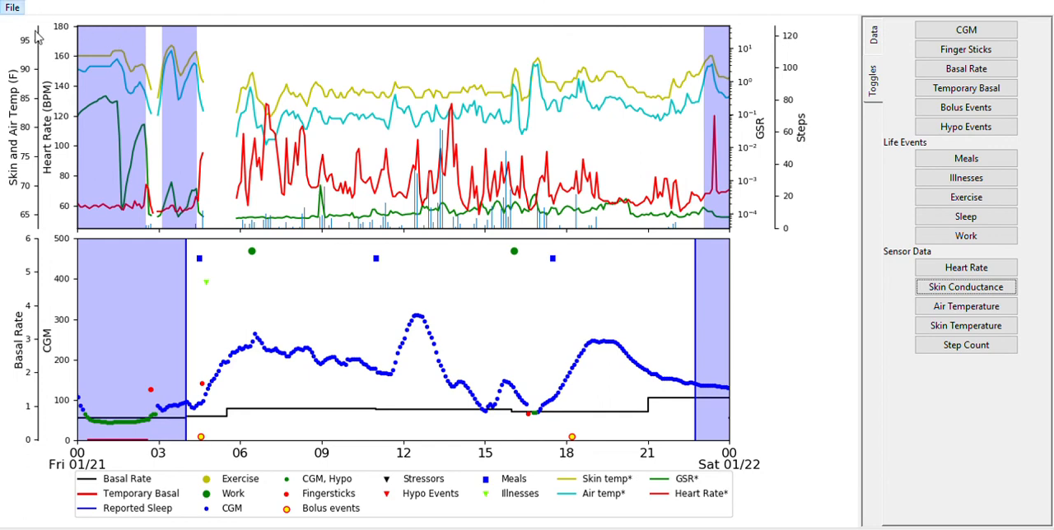